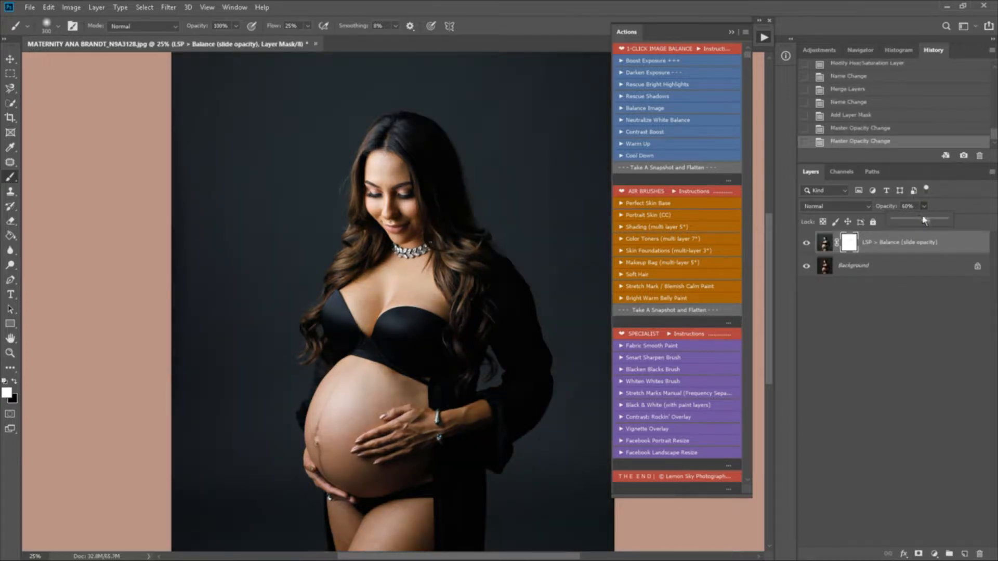
Fade the image Balance layer's opacity down to near-transparent
{"action": "left_click_drag", "start_coordinate": [923, 221], "coordinate": [896, 220]}
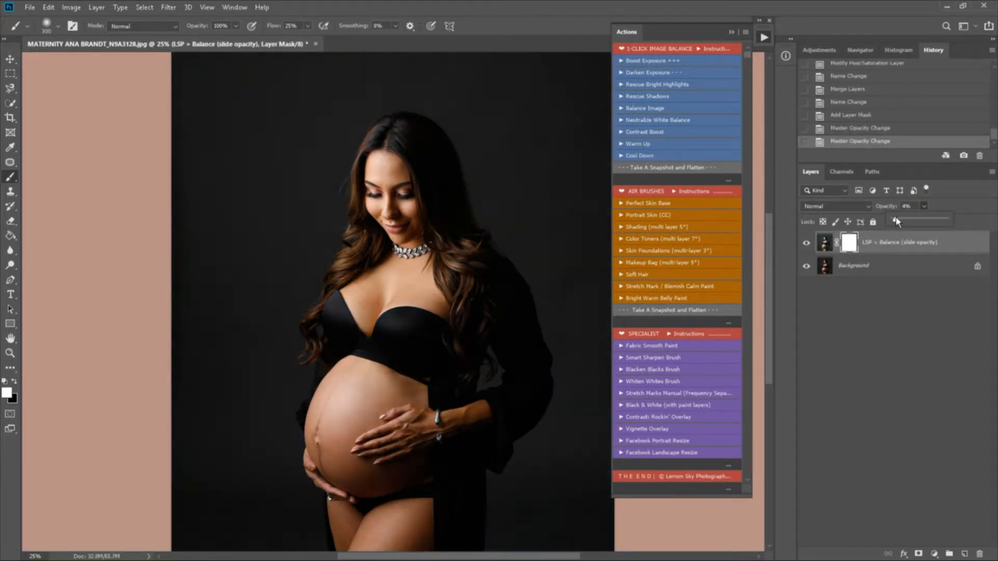
{"action": "left_click_drag", "start_coordinate": [891, 221], "coordinate": [899, 222]}
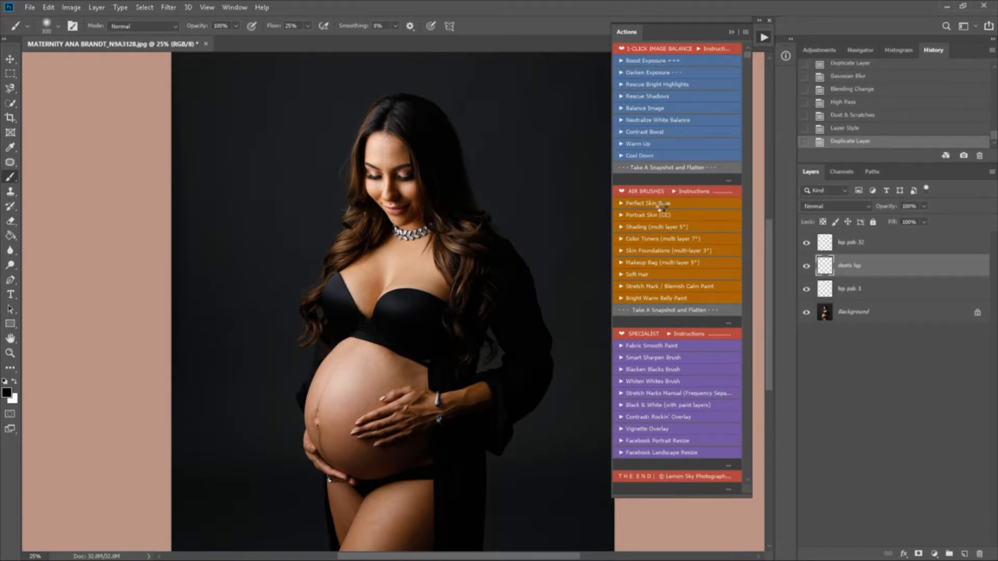
Paint Airbrush Skin Base smoothing over the neck and chest, toggling the layer to compare
{"action": "left_click", "coordinate": [649, 202]}
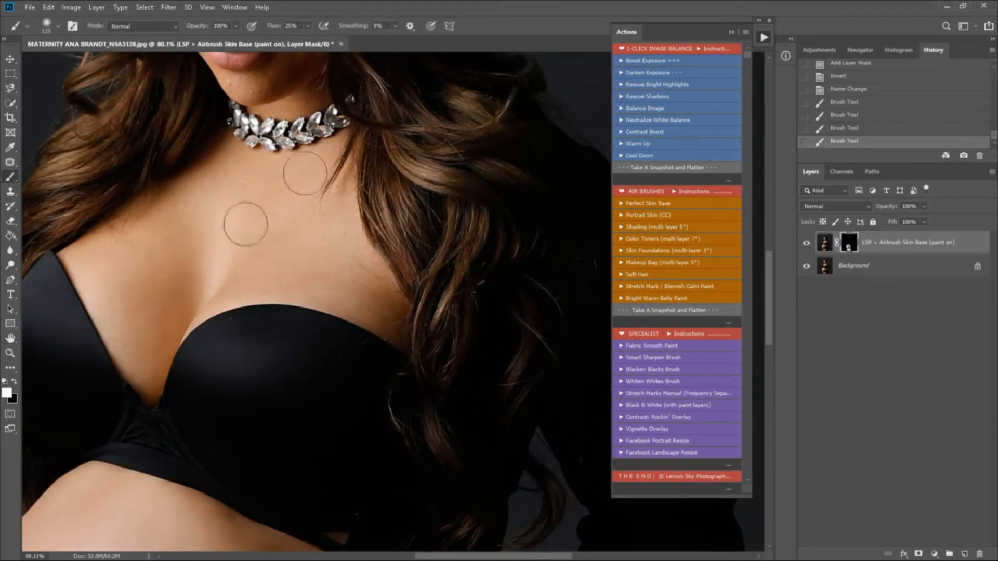
{"action": "left_click_drag", "start_coordinate": [305, 171], "coordinate": [299, 204]}
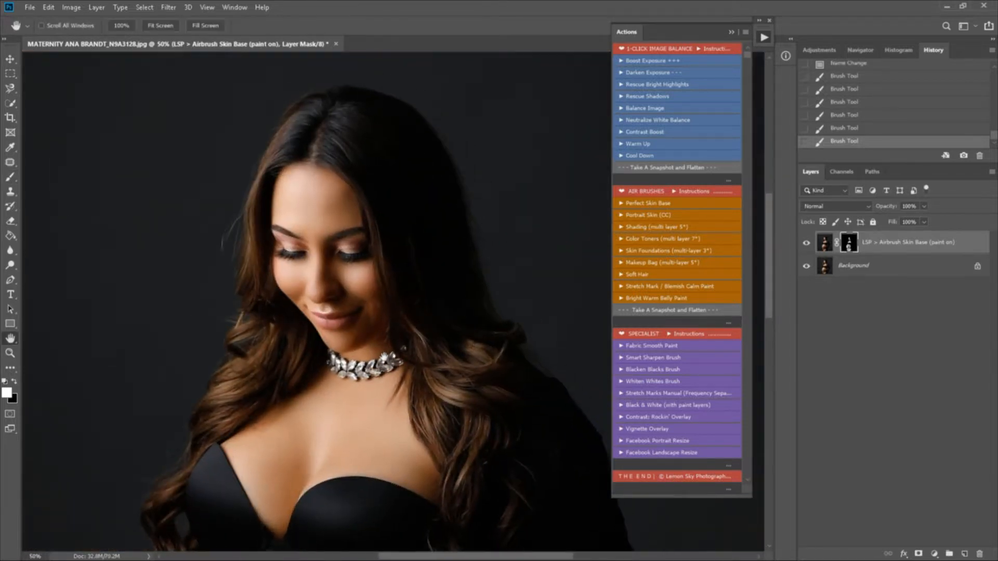
{"action": "left_click", "coordinate": [806, 243]}
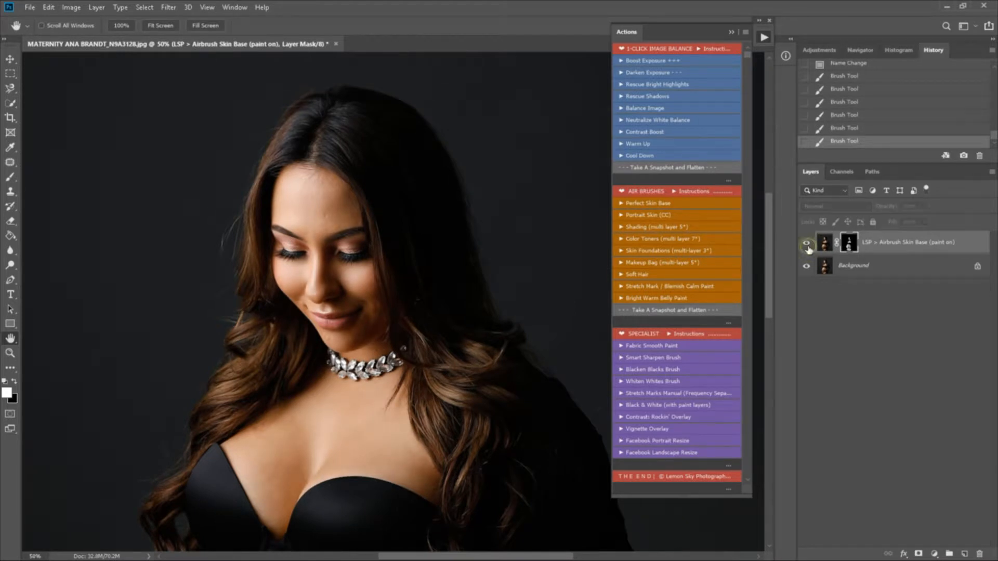
{"action": "left_click", "coordinate": [670, 310]}
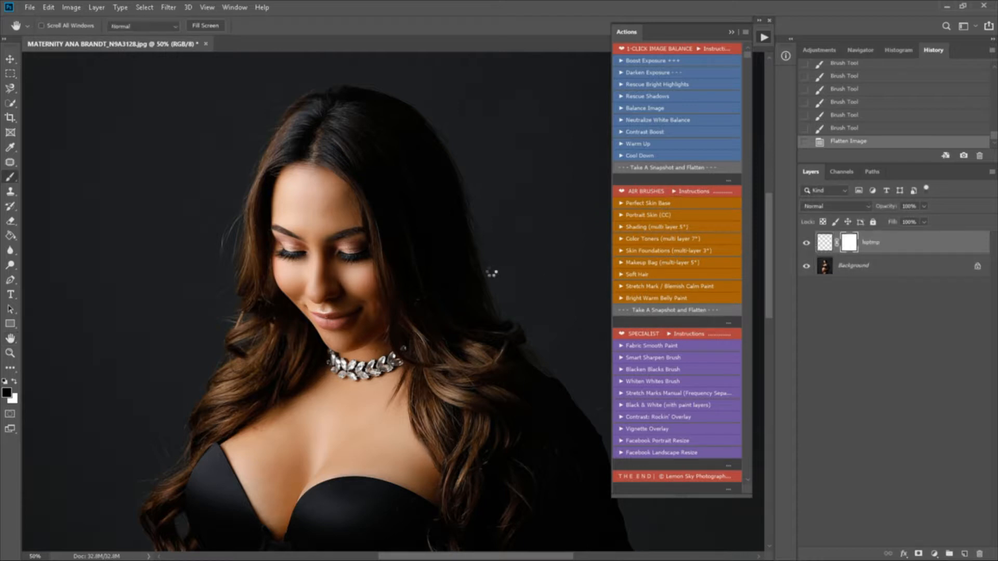
Continue the Portrait Skin action and paint its smoothing over the chest
{"action": "left_click", "coordinate": [644, 214]}
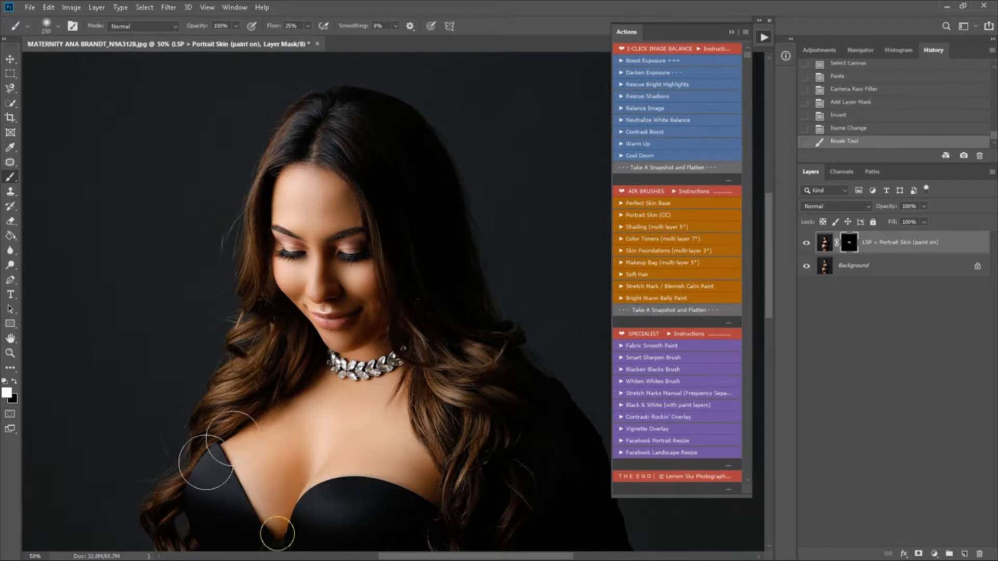
{"action": "left_click_drag", "start_coordinate": [223, 459], "coordinate": [388, 296]}
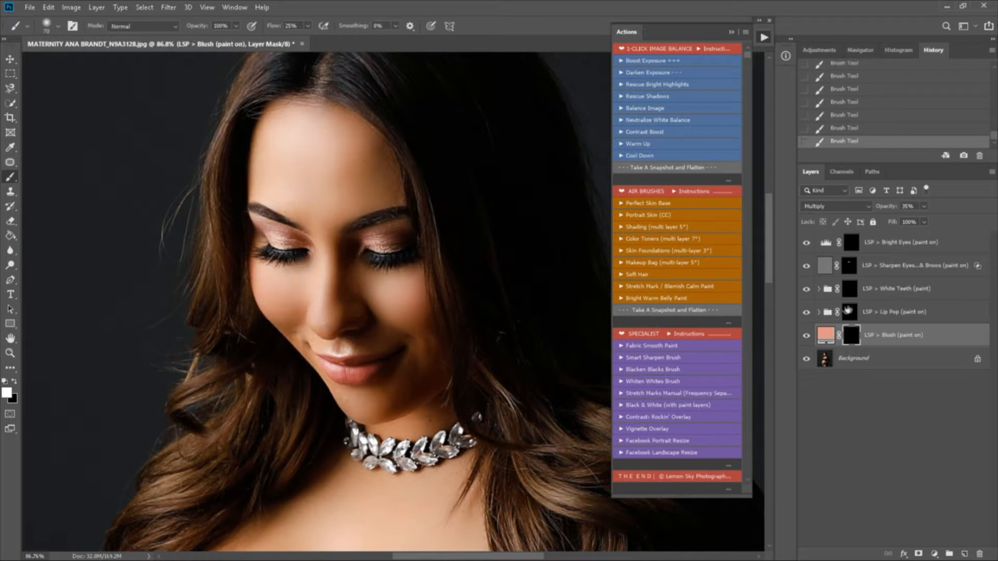
Select the Lip Pop group and soften its opacity to about 27%
{"action": "left_click", "coordinate": [908, 289]}
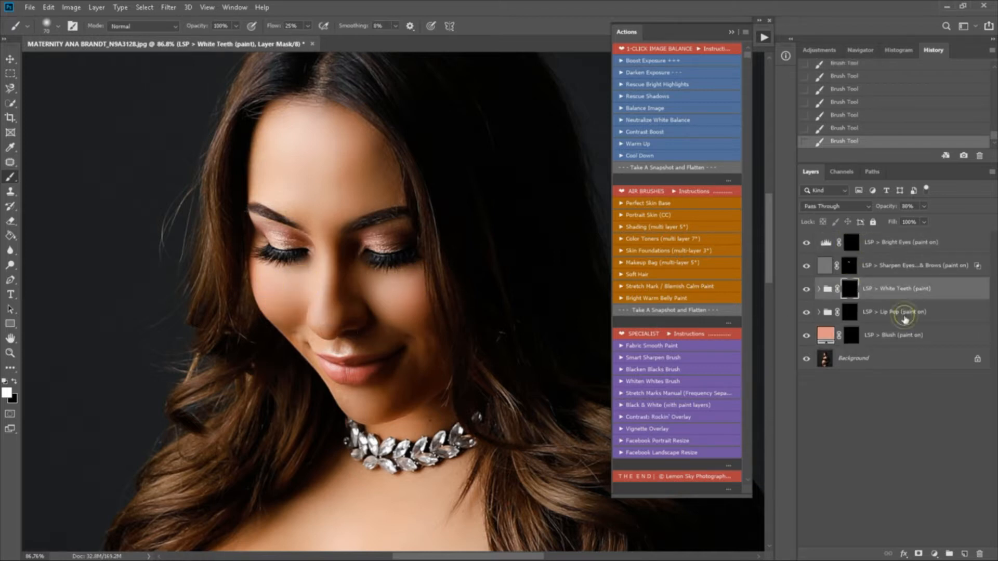
{"action": "left_click", "coordinate": [904, 312]}
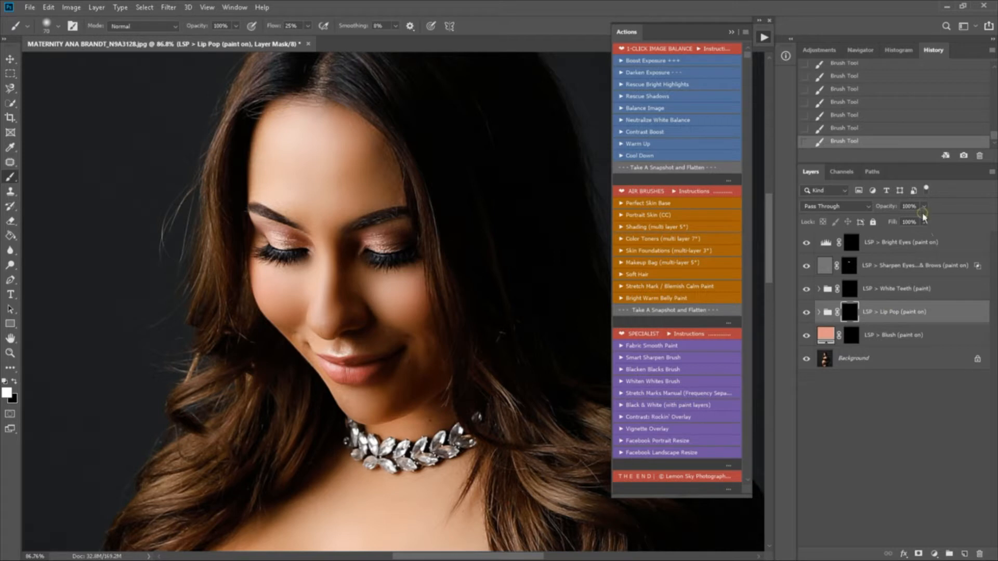
{"action": "left_click_drag", "start_coordinate": [920, 206], "coordinate": [888, 222]}
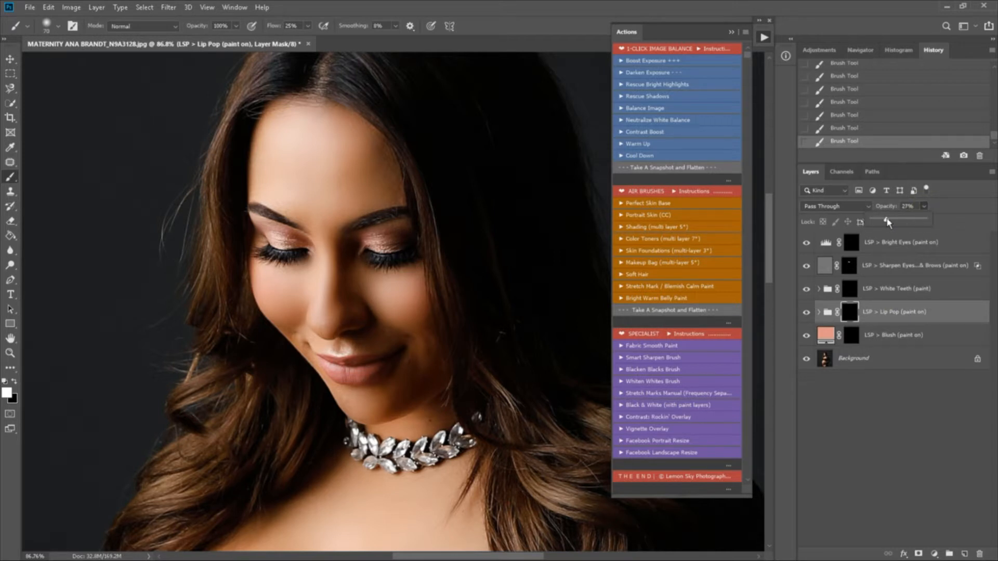
{"action": "left_click", "coordinate": [677, 310]}
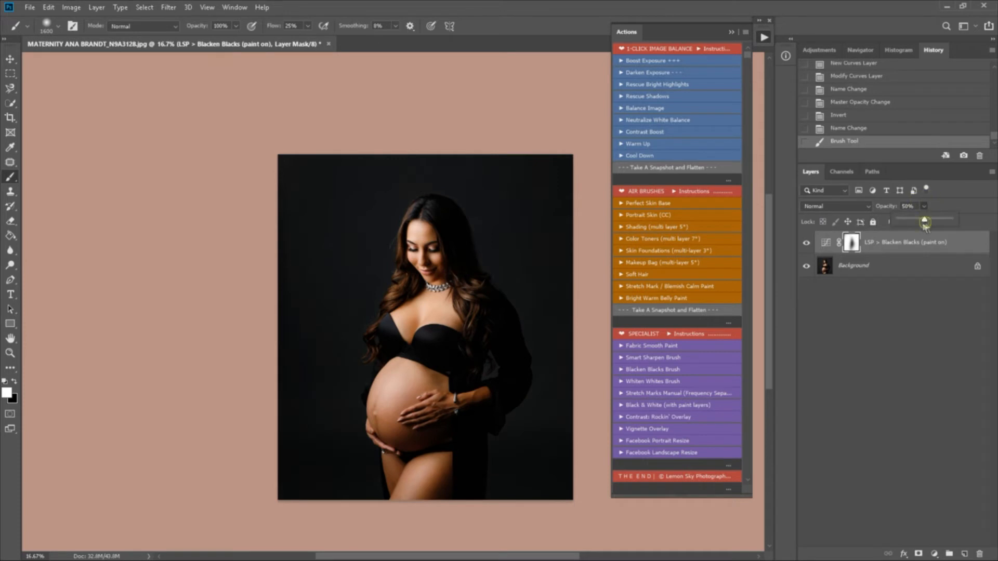
Set the Blacken Blacks layer's opacity to reduced strength over the backdrop
{"action": "left_click_drag", "start_coordinate": [923, 220], "coordinate": [925, 219]}
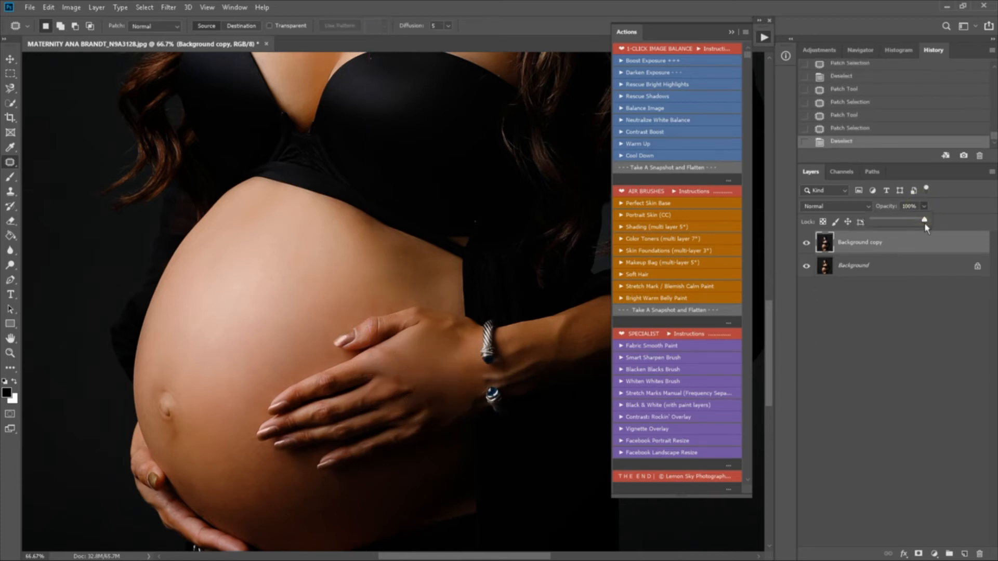
Lower the patched belly Background copy's opacity to blend in the vein cleanup
{"action": "left_click_drag", "start_coordinate": [925, 220], "coordinate": [885, 219]}
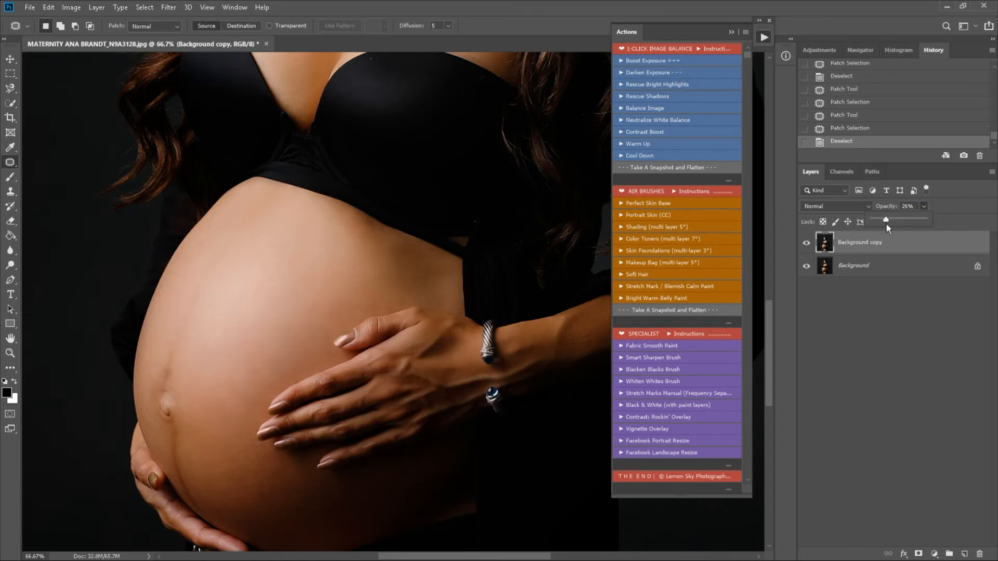
{"action": "left_click_drag", "start_coordinate": [883, 220], "coordinate": [892, 220]}
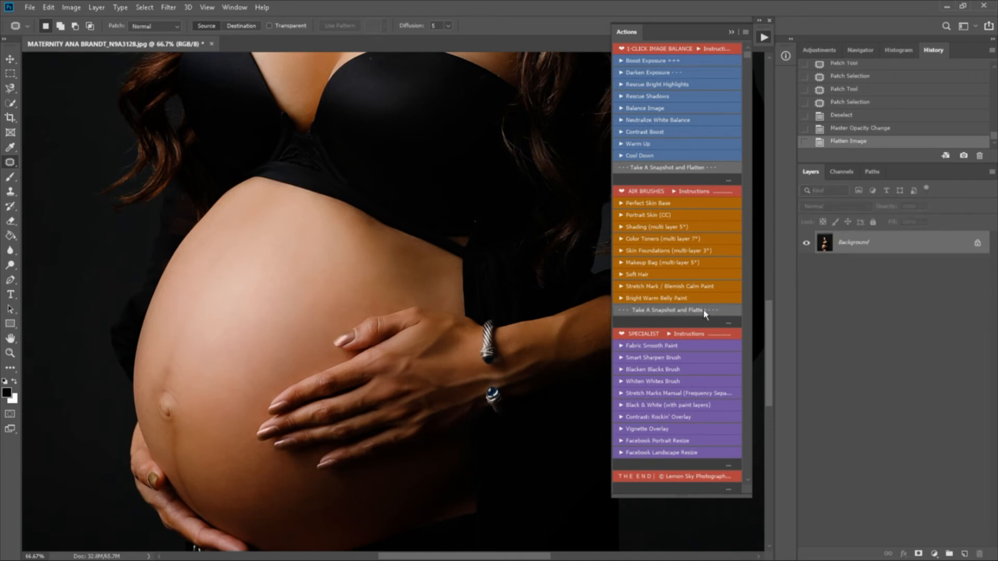
{"action": "left_click", "coordinate": [10, 353]}
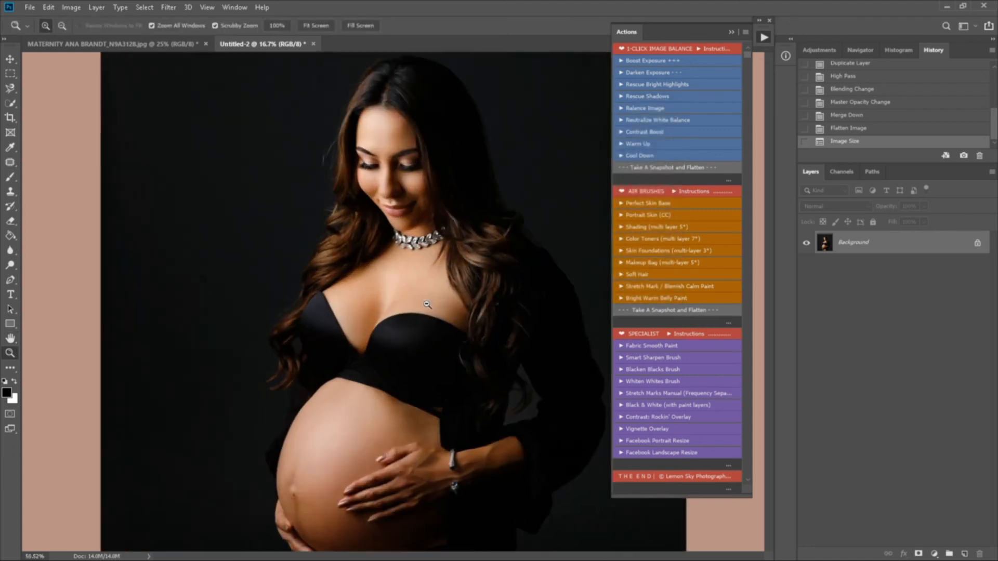
Browse the File menu on the resized document and dismiss it without choosing
{"action": "left_click", "coordinate": [30, 6]}
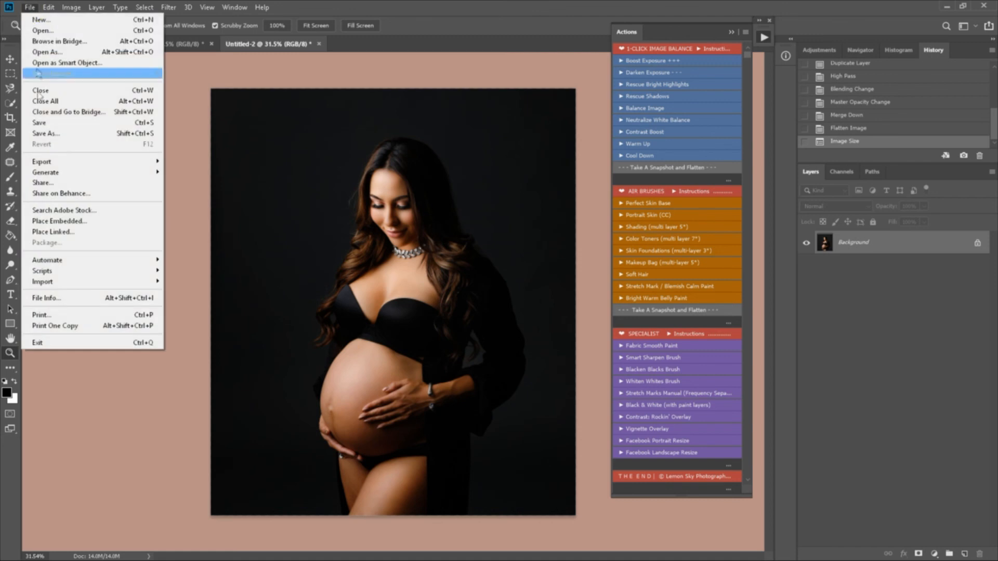
{"action": "left_click", "coordinate": [56, 63]}
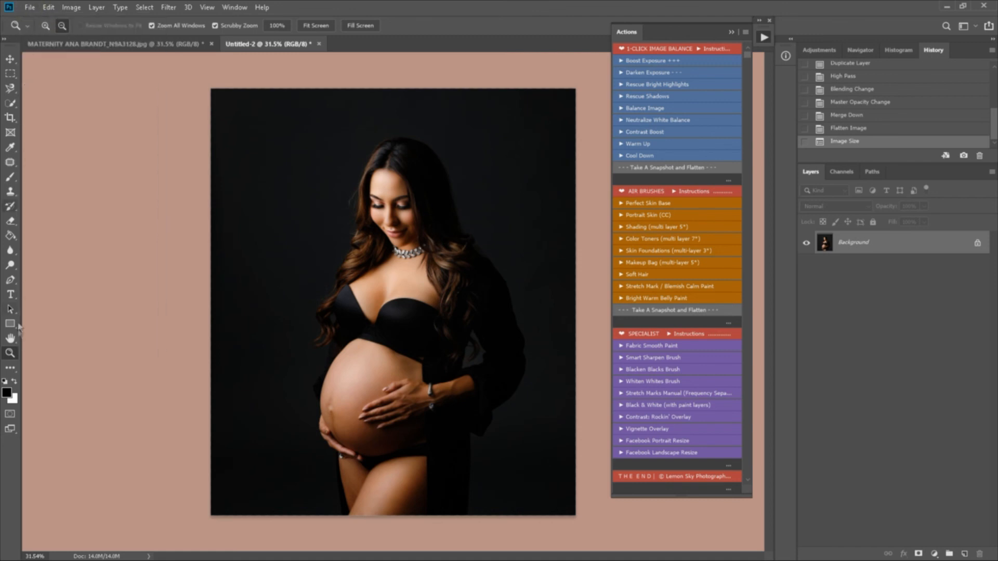